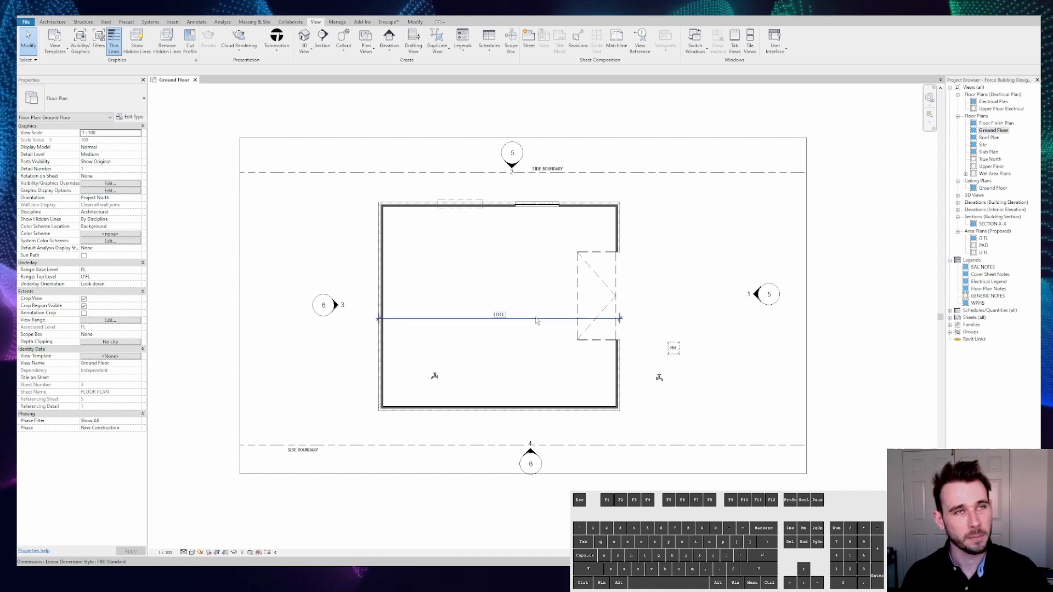
{"action": "mouse_move", "coordinate": [538, 321]}
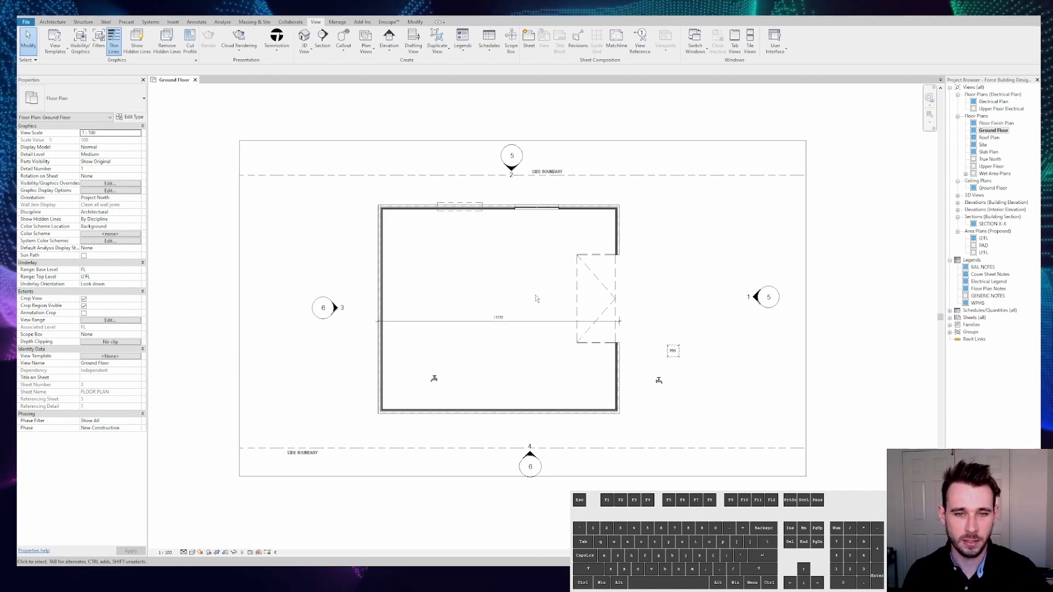
- Start the Text command from the Annotate tab in the Ground Floor view
{"action": "left_click", "coordinate": [499, 323]}
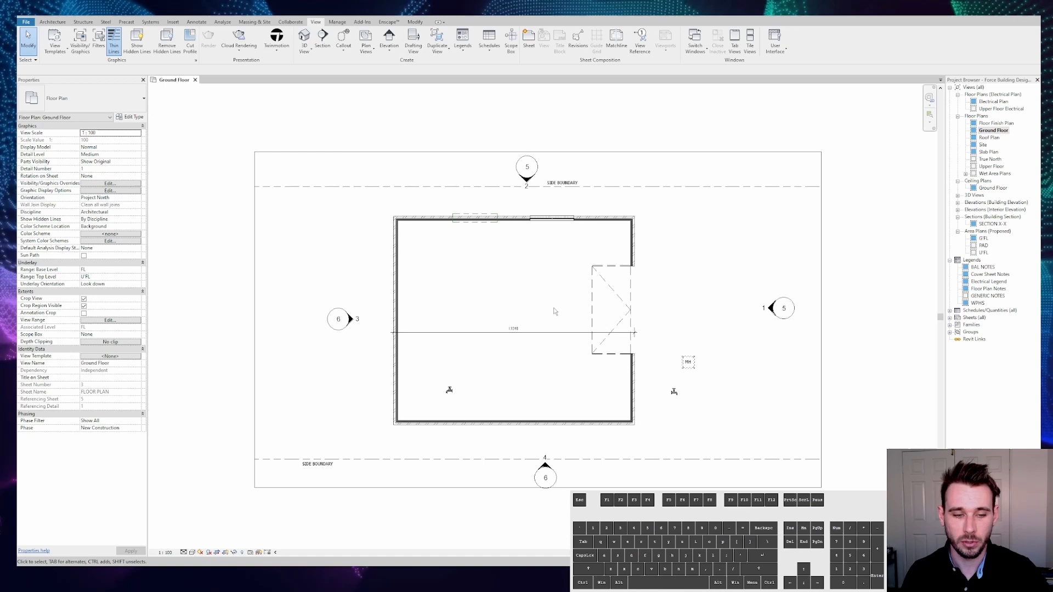
{"action": "mouse_move", "coordinate": [552, 312]}
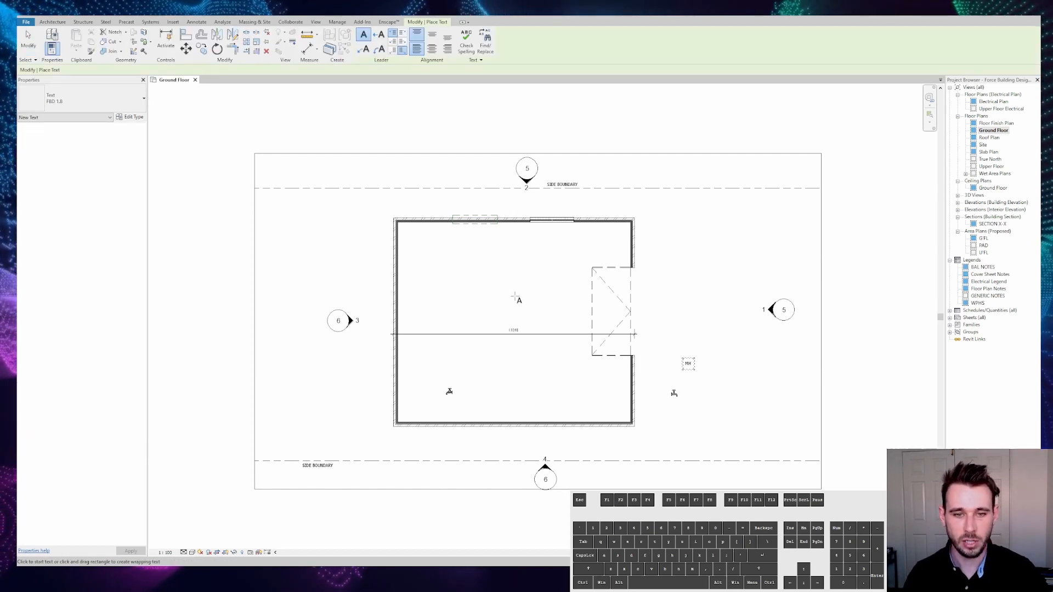
- Begin an empty text note inside the room, just below its top wall
{"action": "left_click", "coordinate": [517, 297]}
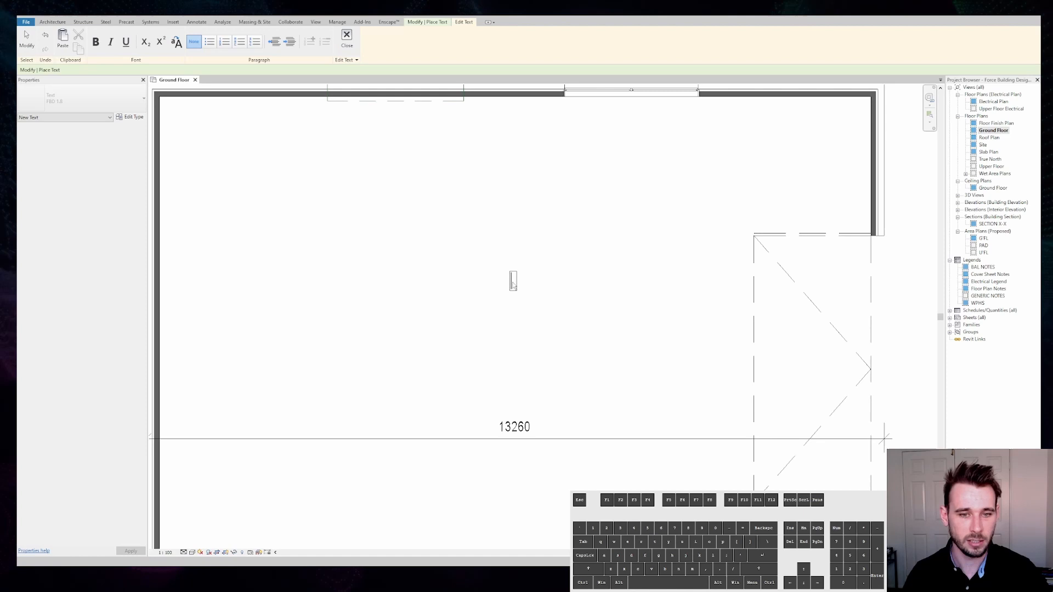
{"action": "right_click", "coordinate": [514, 281]}
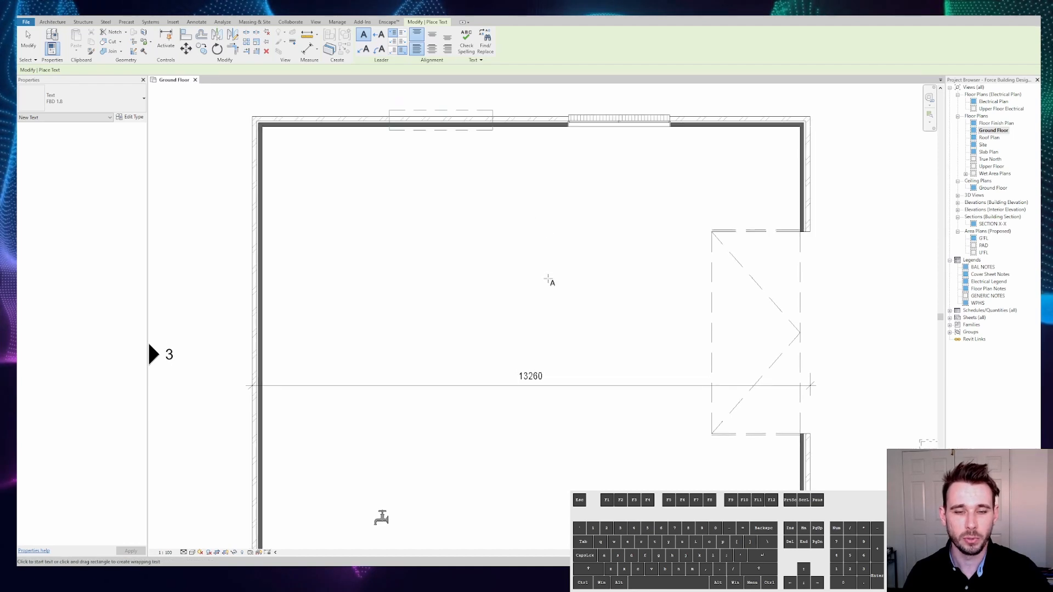
{"action": "left_click", "coordinate": [500, 235]}
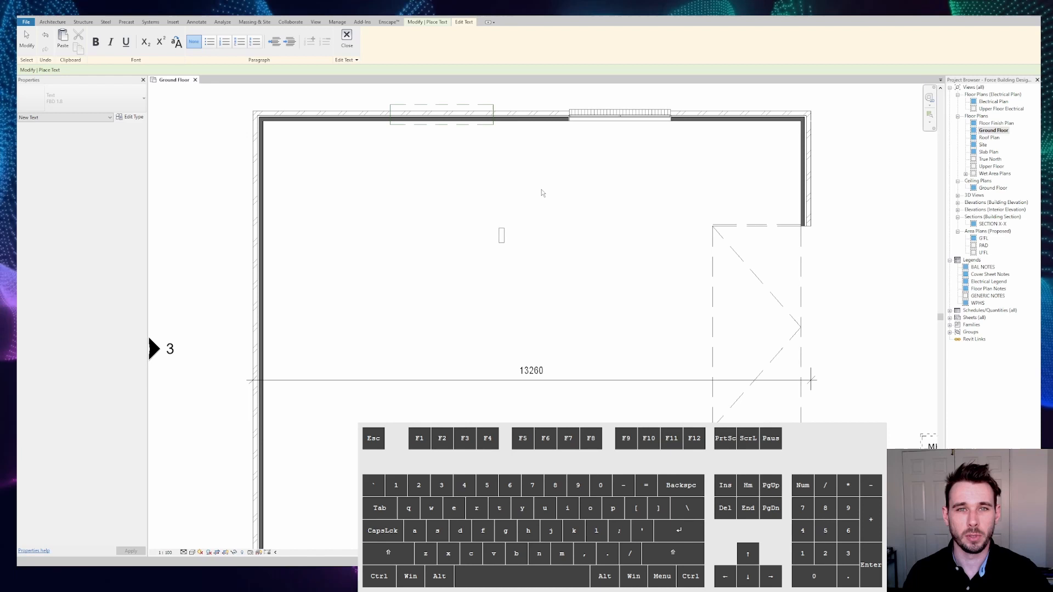
{"action": "mouse_move", "coordinate": [536, 223]}
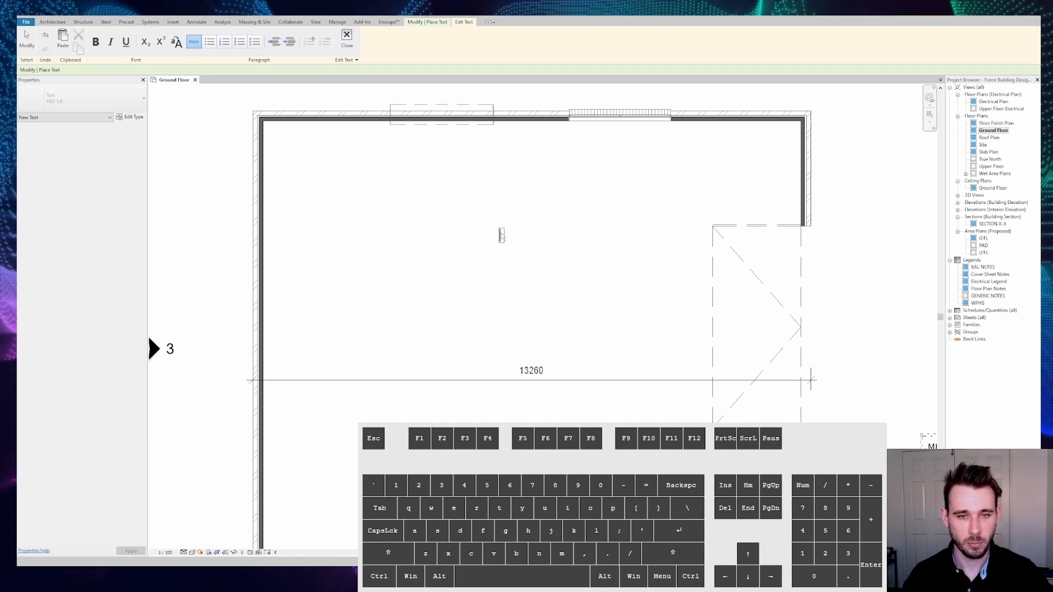
{"action": "right_click", "coordinate": [501, 236]}
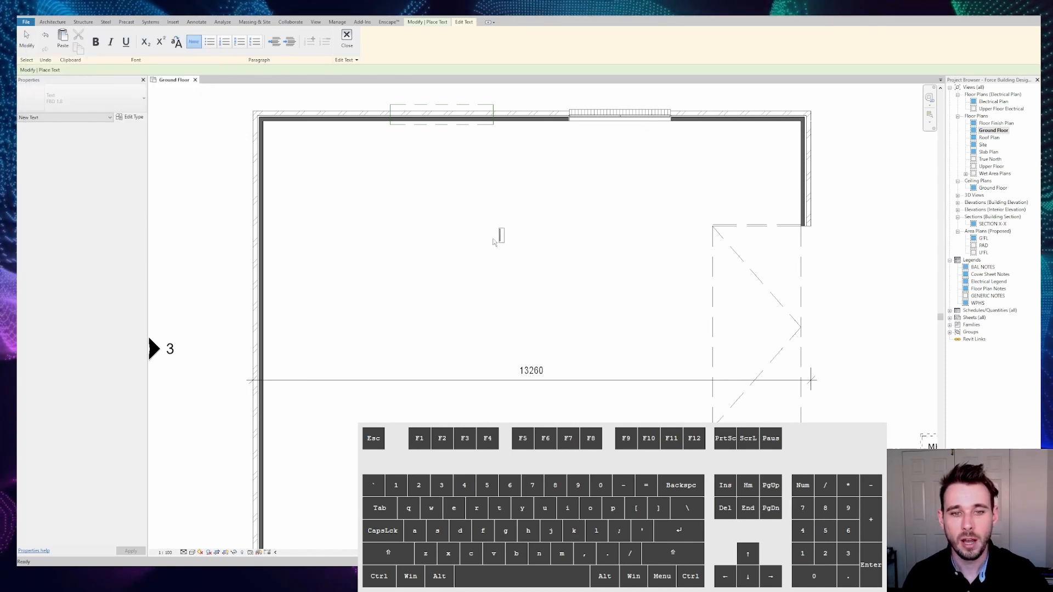
{"action": "mouse_move", "coordinate": [502, 236]}
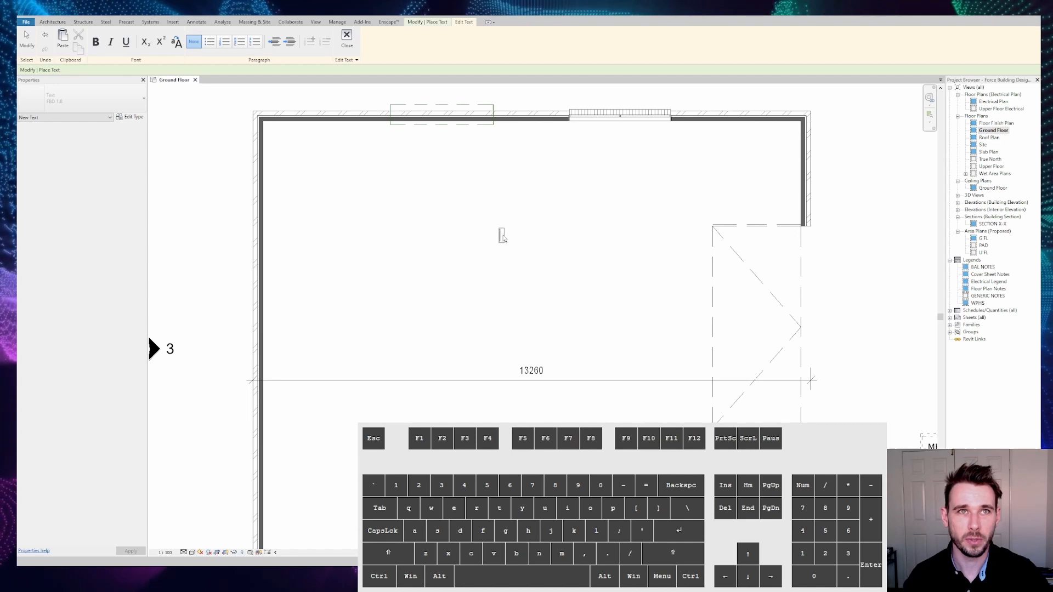
{"action": "mouse_move", "coordinate": [515, 240]}
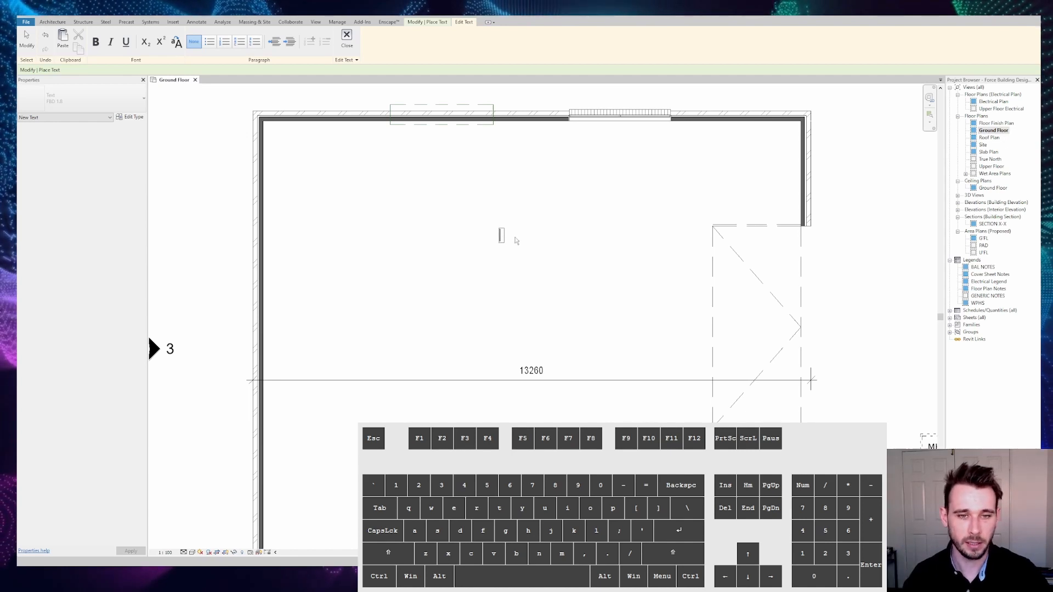
- Enter ™, °, m² and Ø into the note using Alt codes, then begin placing a room
{"action": "key", "text": "alt"}
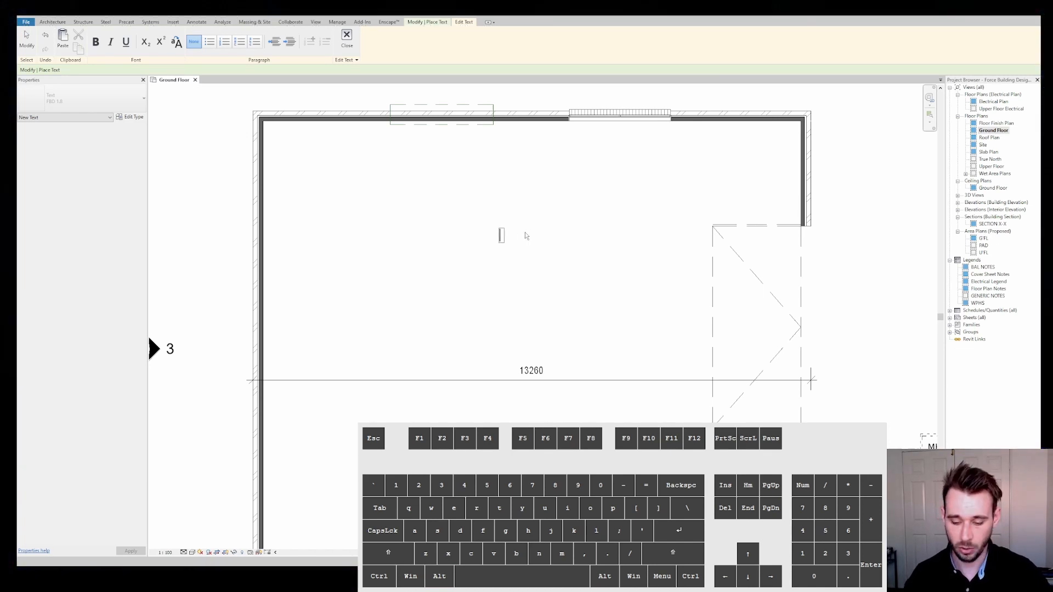
{"action": "key", "text": "alt"}
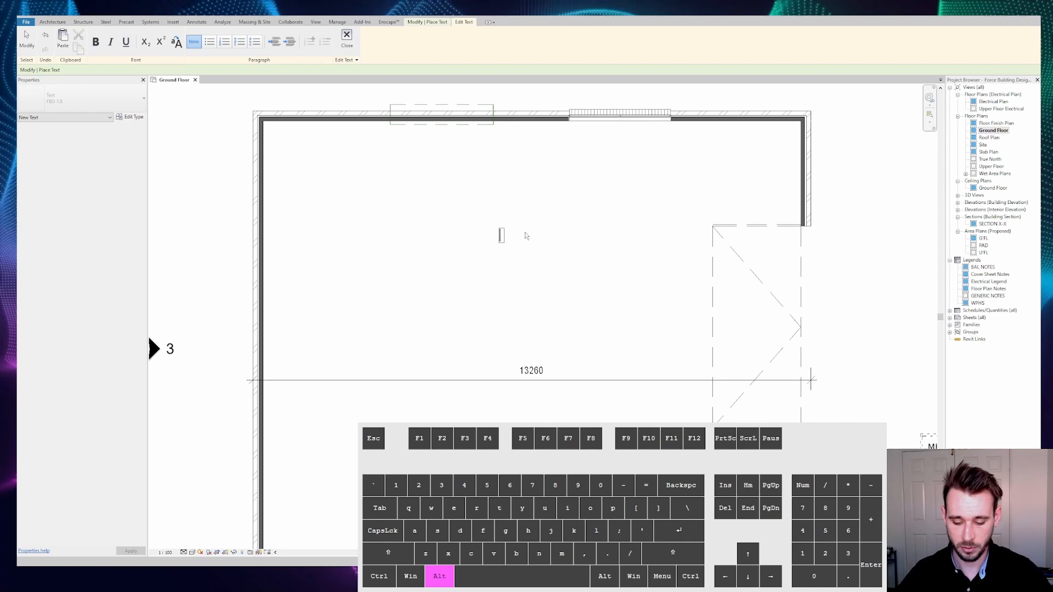
{"action": "type", "text": "TM"}
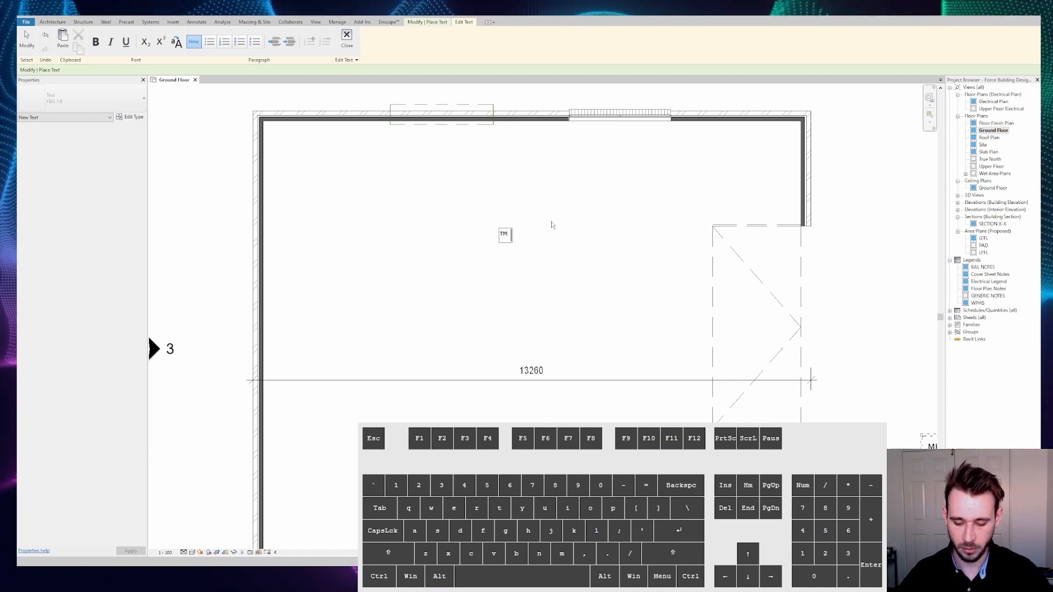
{"action": "type", "text": "O"}
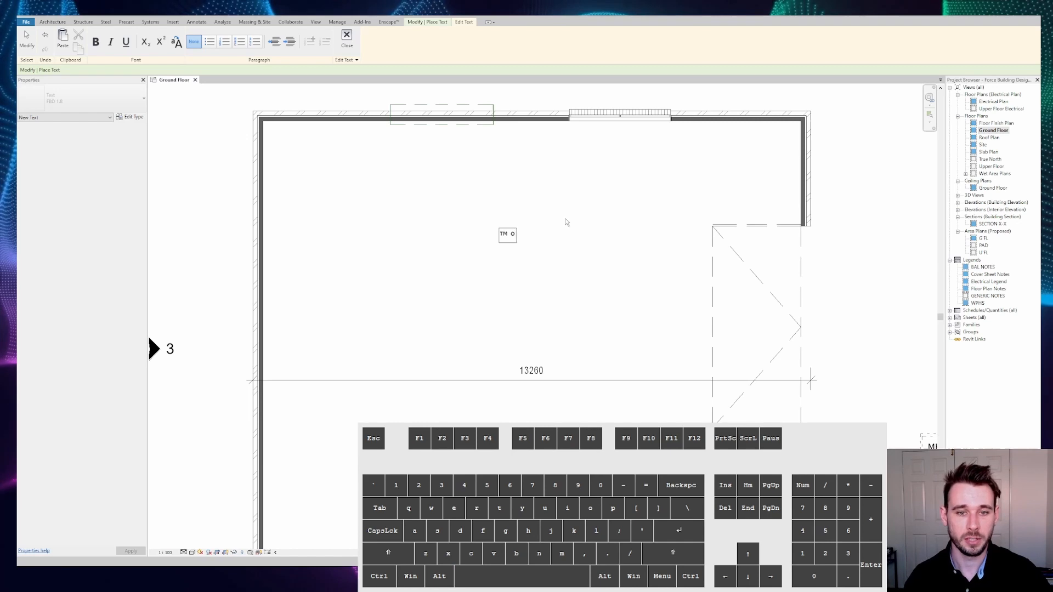
{"action": "key", "text": "alt"}
{"action": "type", "text": " 2"}
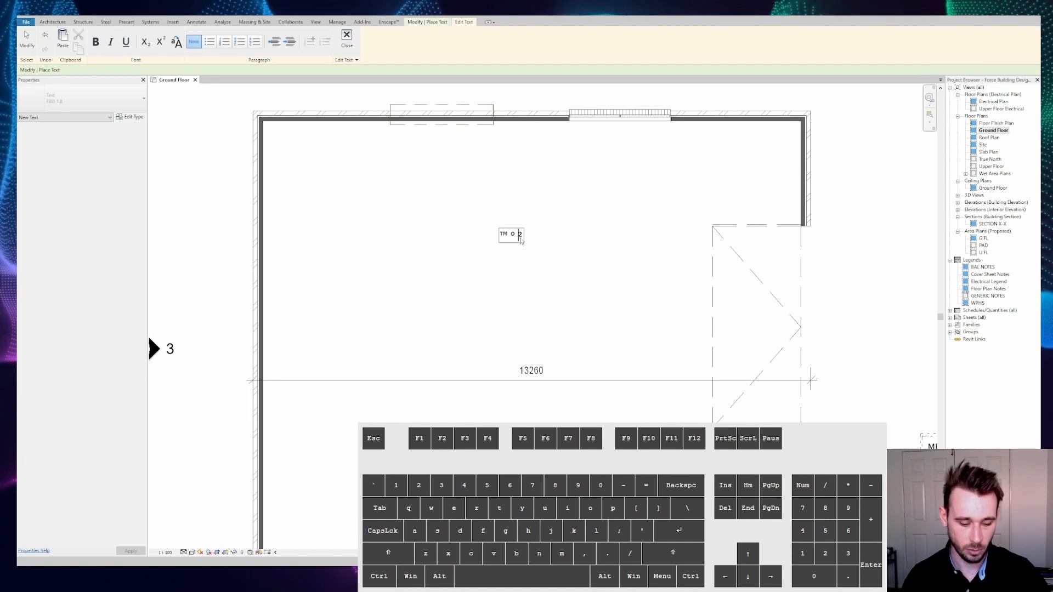
{"action": "type", "text": "m² Ø"}
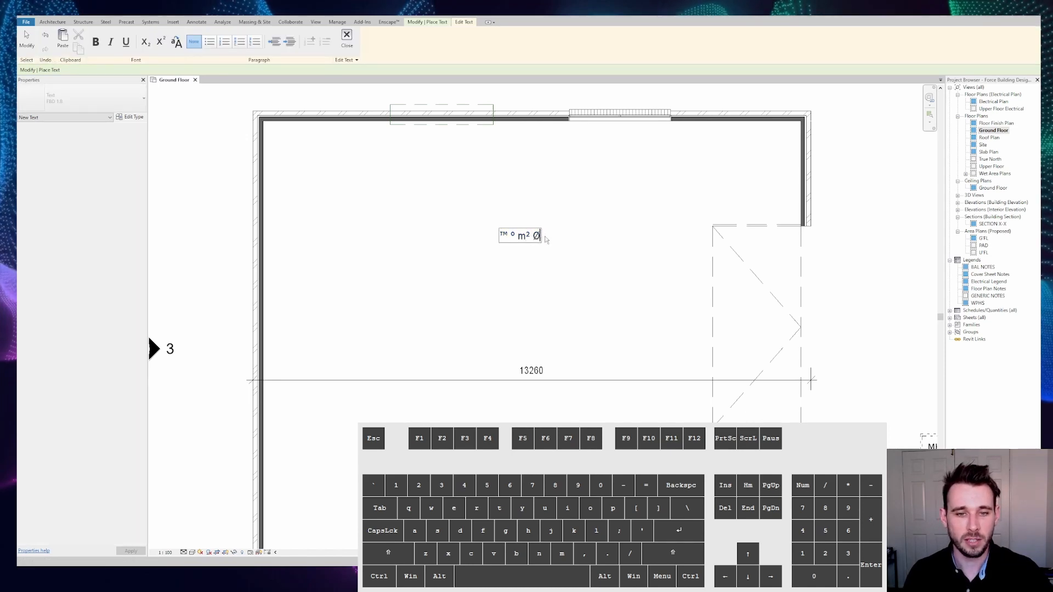
{"action": "right_click", "coordinate": [541, 236]}
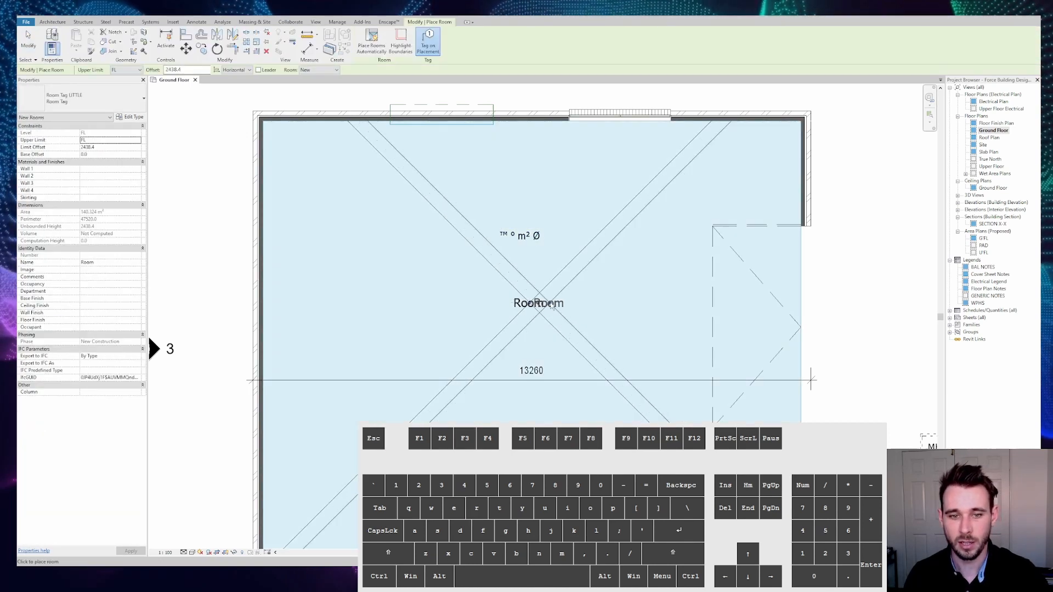
- Place the room inside the walls and paste Ø so its tag reads Room Ø
{"action": "left_click", "coordinate": [538, 303]}
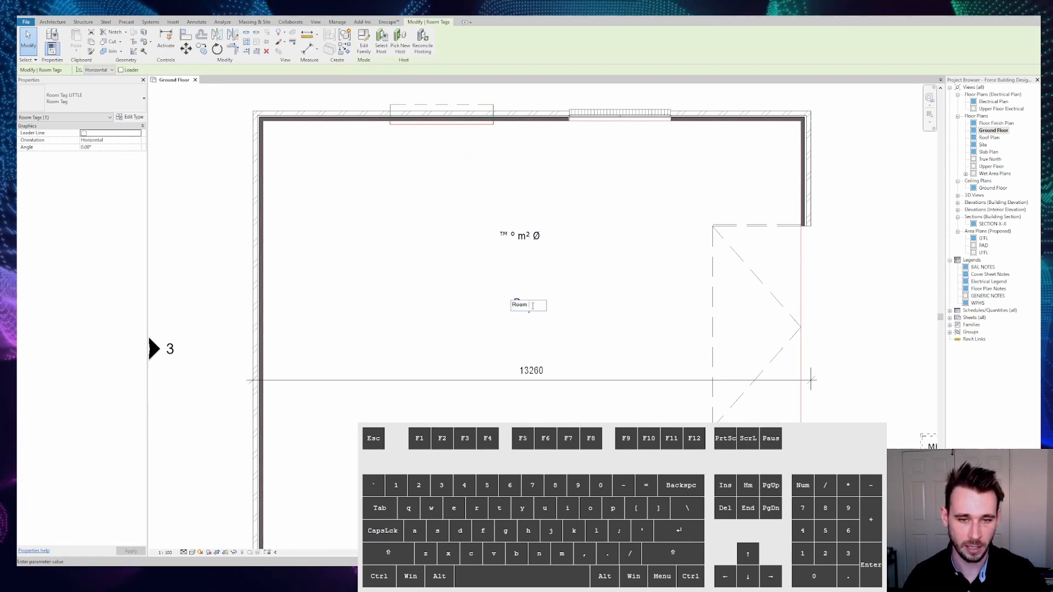
{"action": "right_click", "coordinate": [528, 305]}
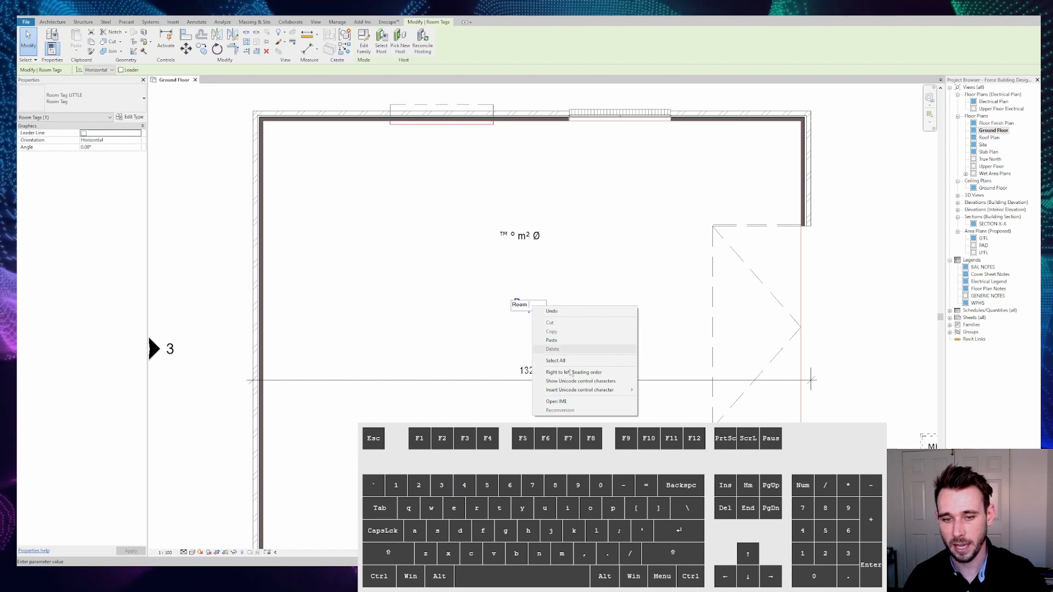
{"action": "left_click", "coordinate": [529, 305]}
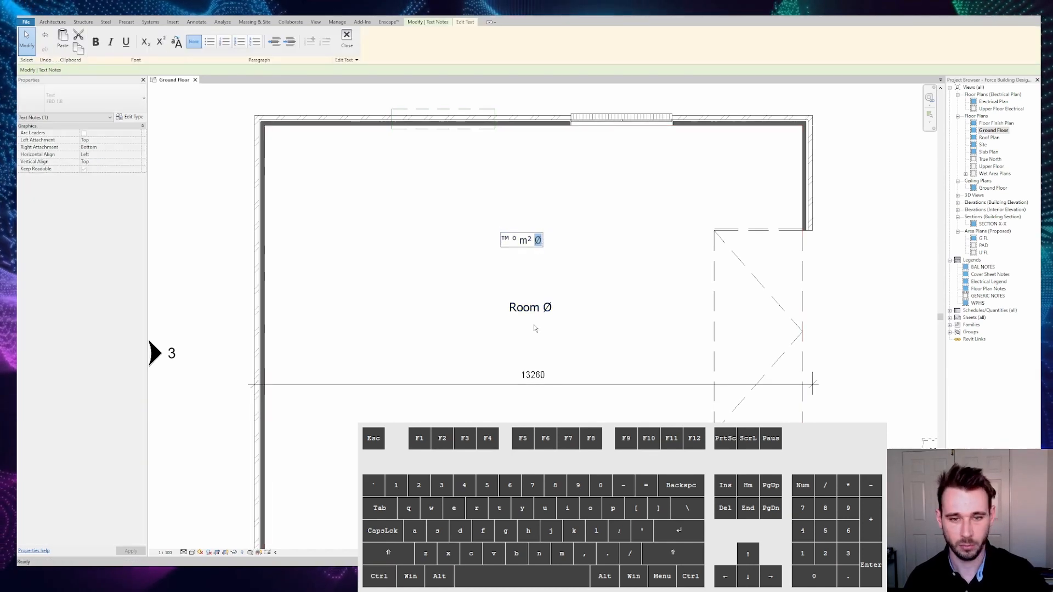
- Finish the tag edit and move the symbol text note down just above the room tag
{"action": "left_click", "coordinate": [530, 308]}
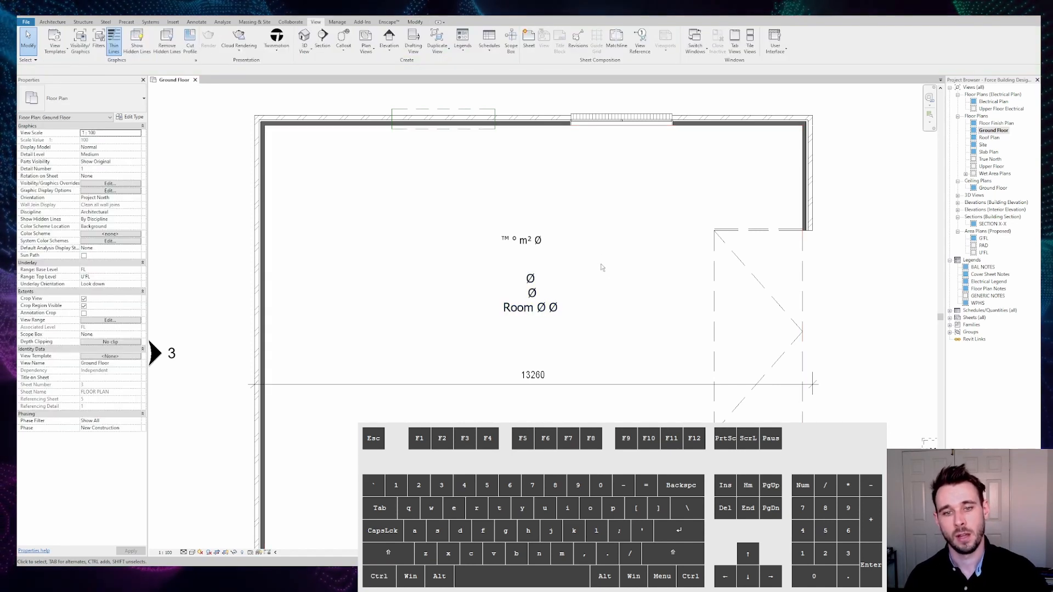
{"action": "mouse_move", "coordinate": [580, 273]}
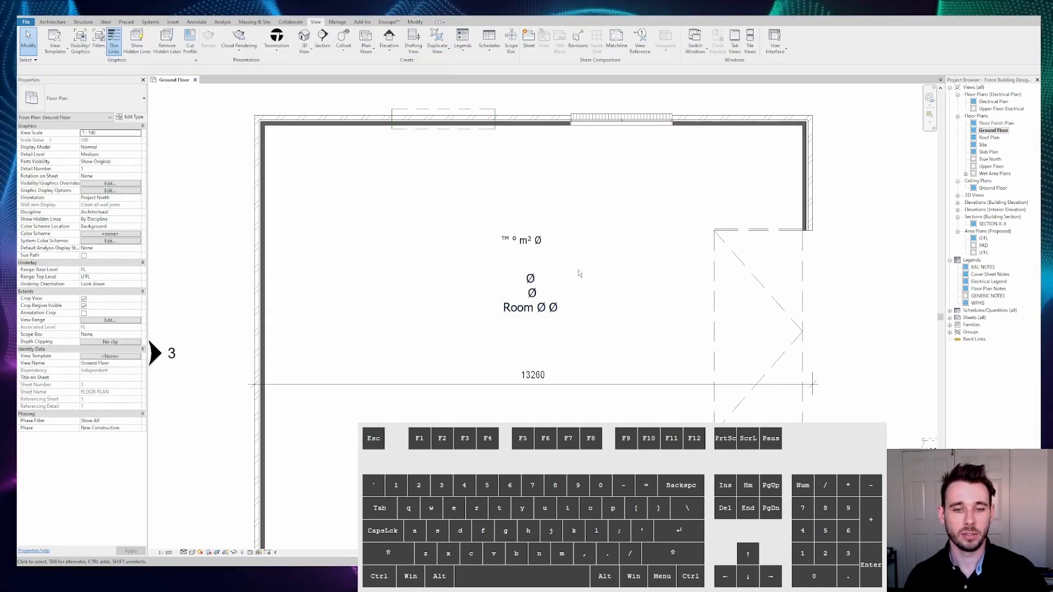
{"action": "left_click", "coordinate": [530, 296]}
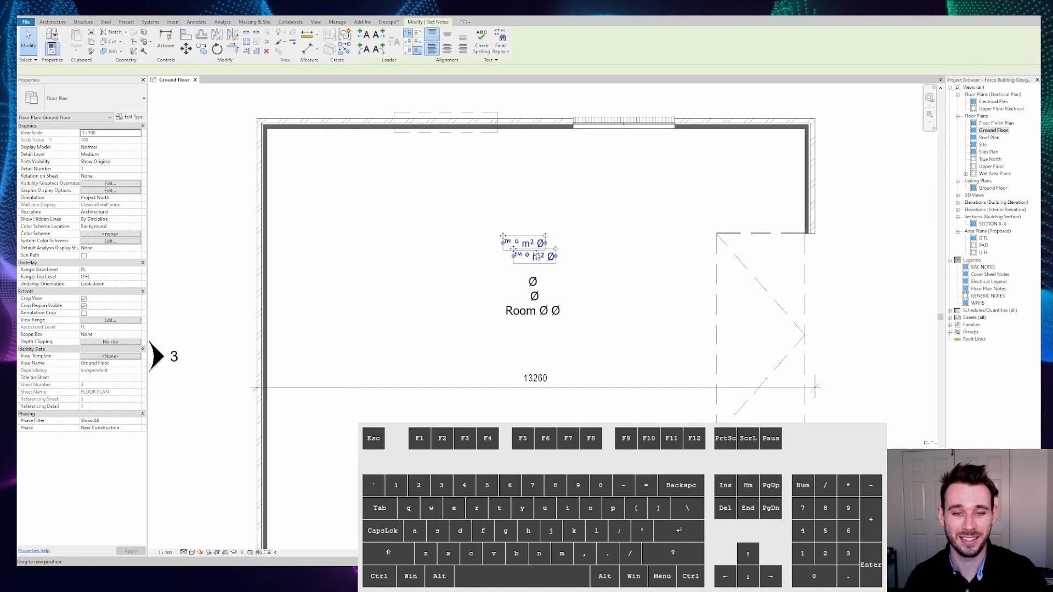
{"action": "left_click", "coordinate": [524, 242]}
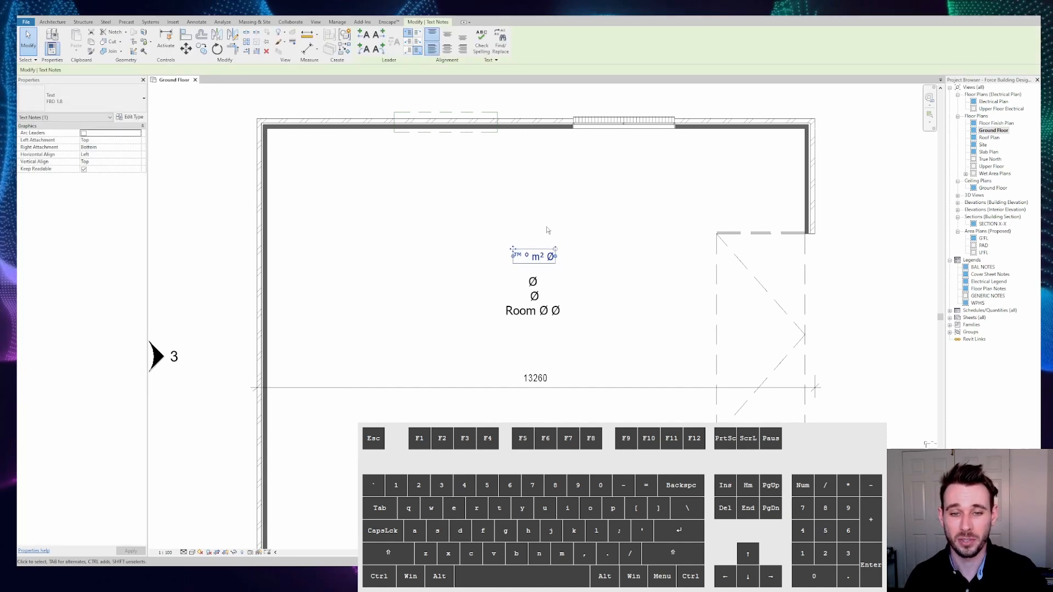
{"action": "mouse_move", "coordinate": [573, 224]}
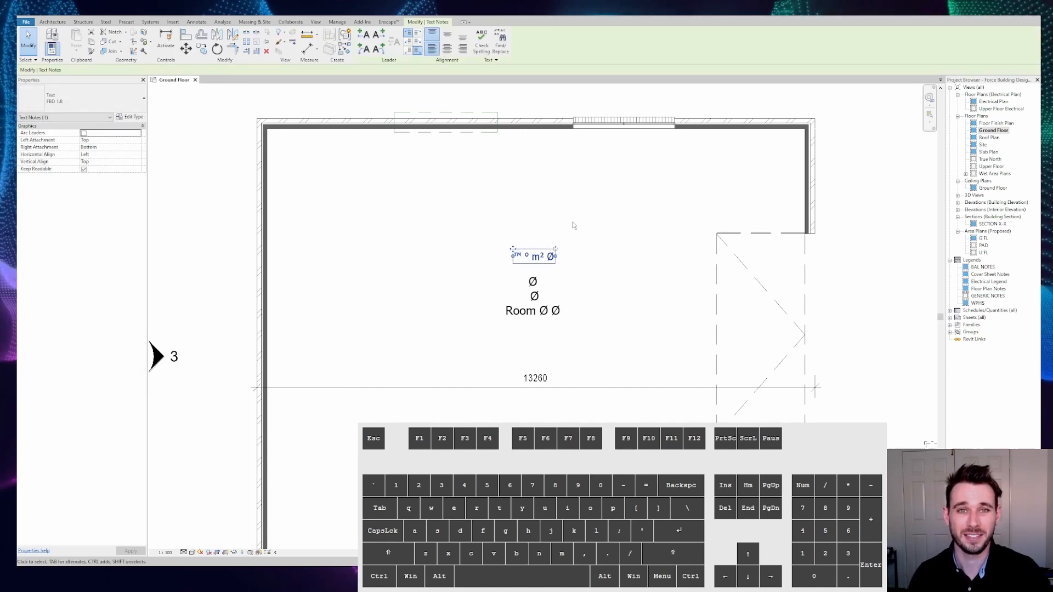